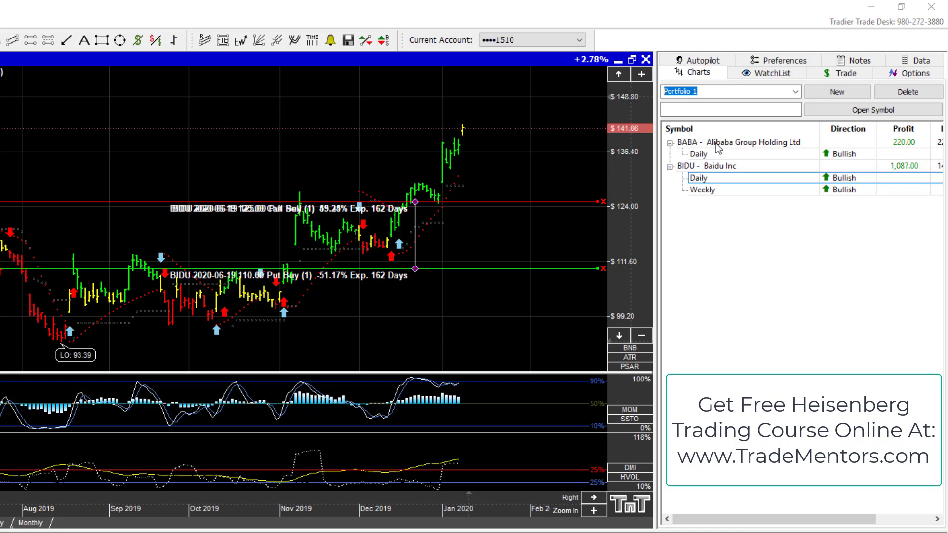
{"action": "mouse_move", "coordinate": [724, 168]}
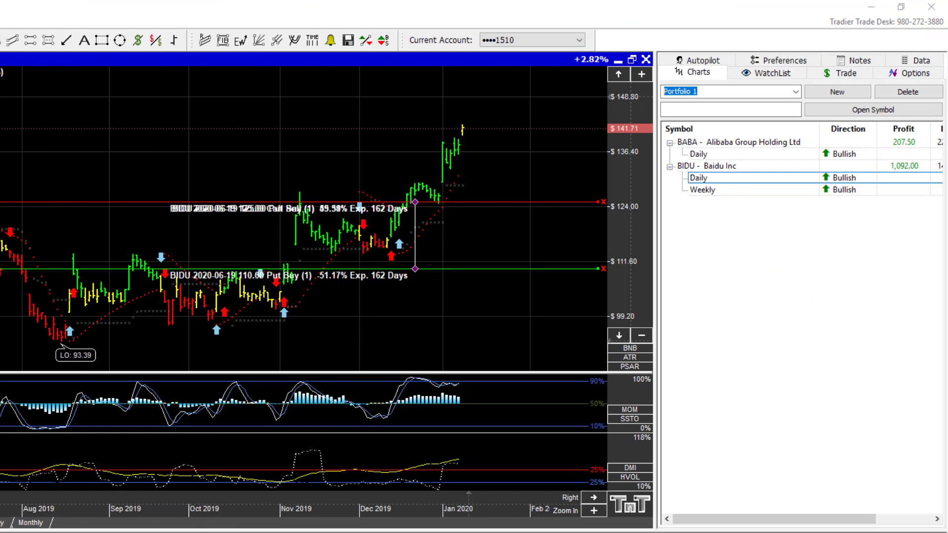
{"action": "mouse_move", "coordinate": [281, 268]}
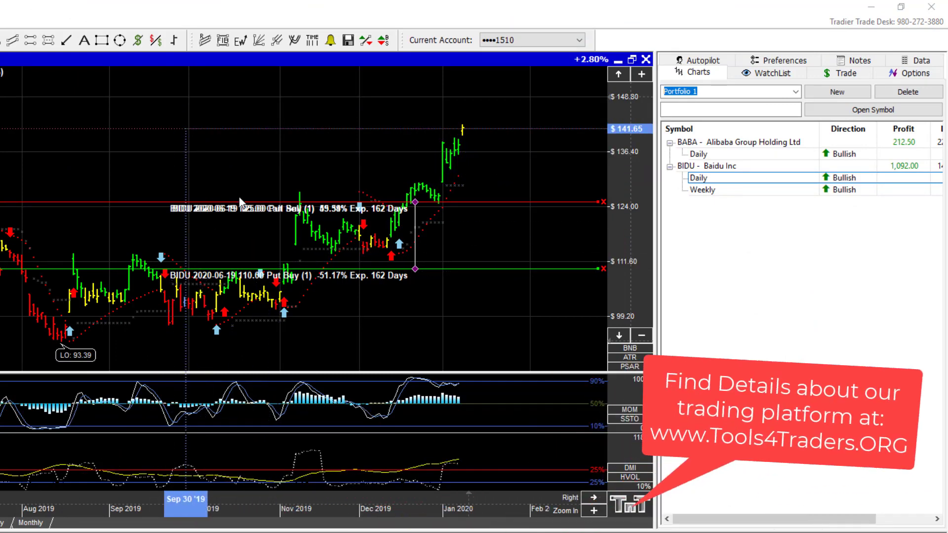
{"action": "mouse_move", "coordinate": [427, 275]}
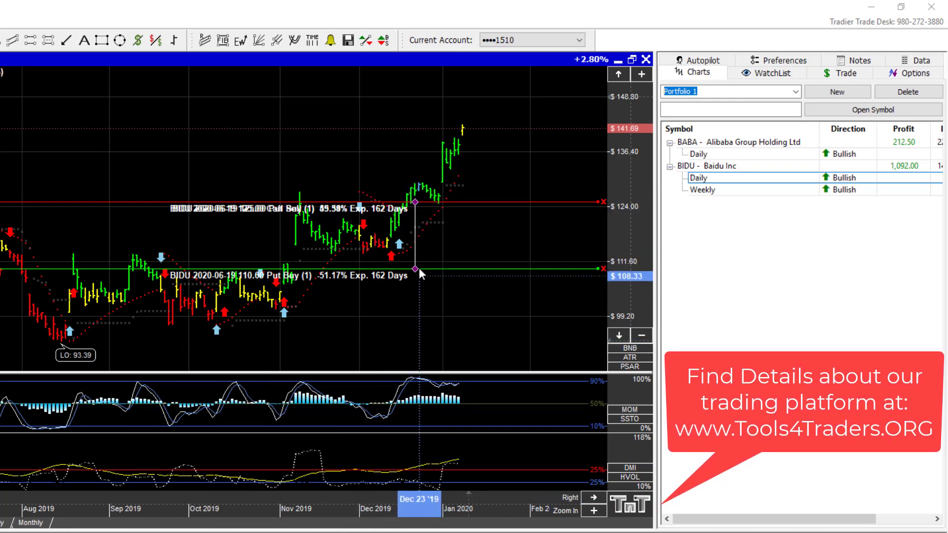
{"action": "mouse_move", "coordinate": [426, 228]}
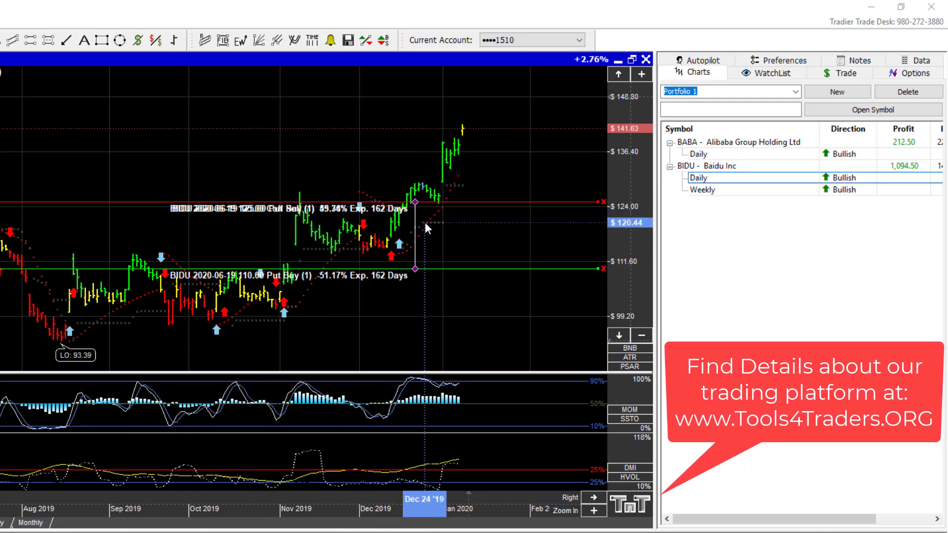
{"action": "mouse_move", "coordinate": [456, 248]}
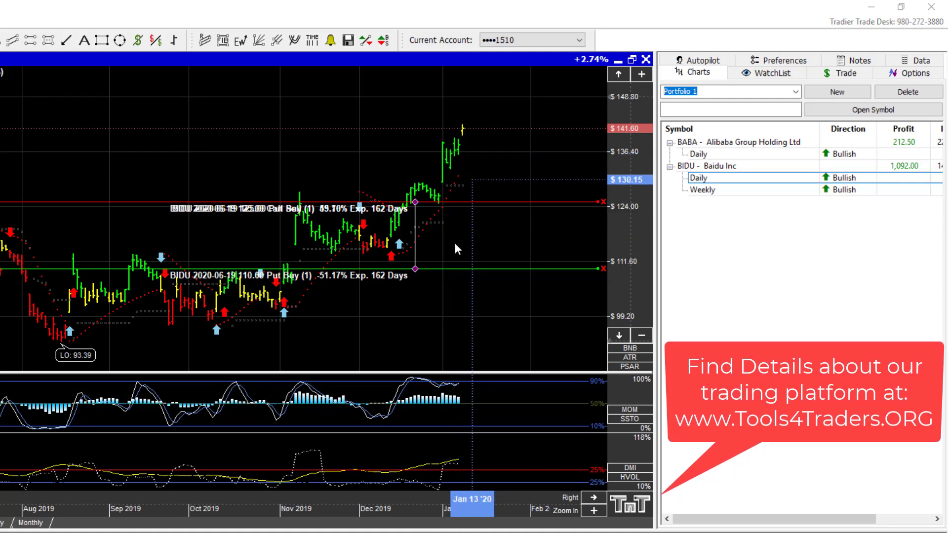
{"action": "mouse_move", "coordinate": [447, 211]}
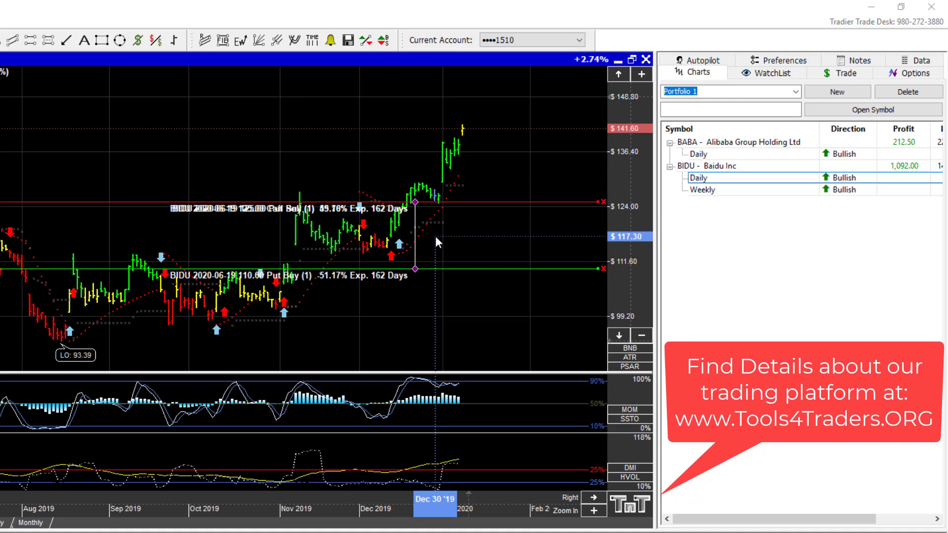
{"action": "mouse_move", "coordinate": [475, 236]}
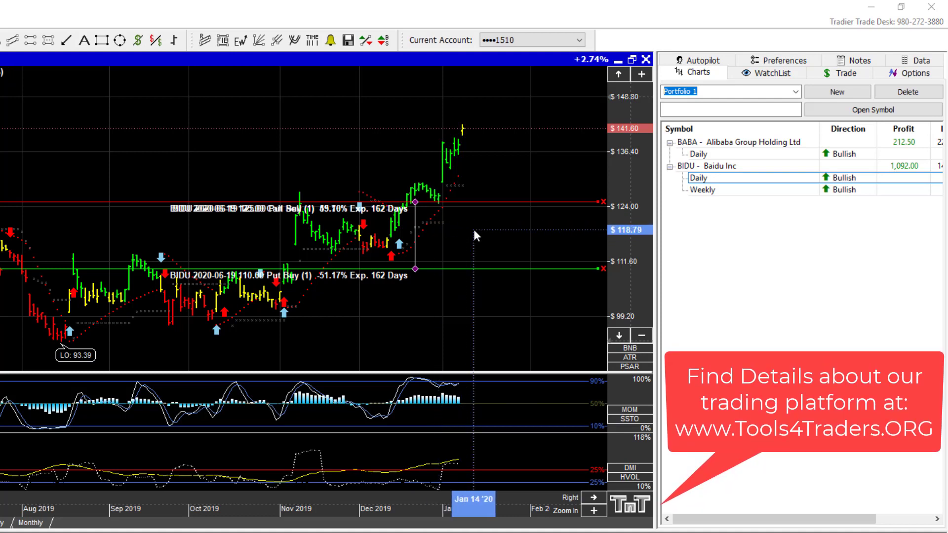
{"action": "mouse_move", "coordinate": [405, 177]}
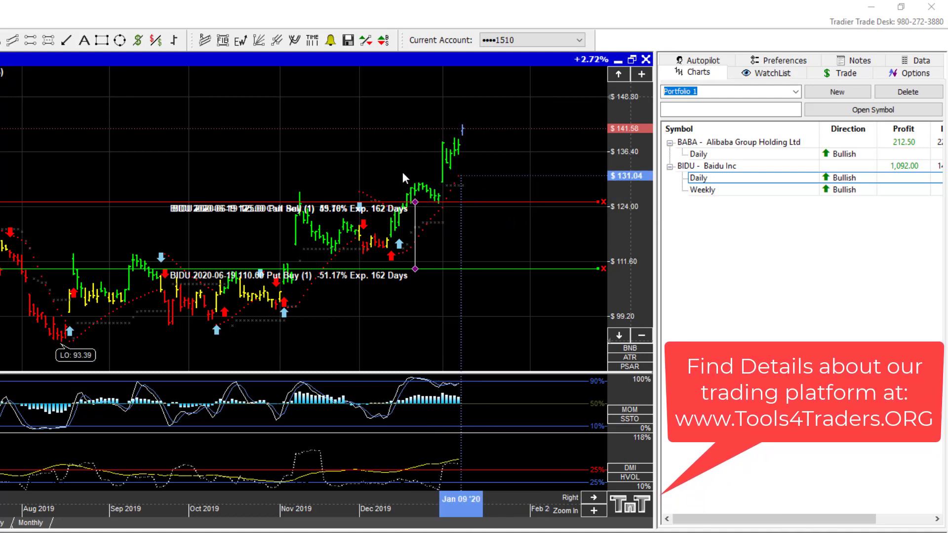
{"action": "mouse_move", "coordinate": [435, 235]}
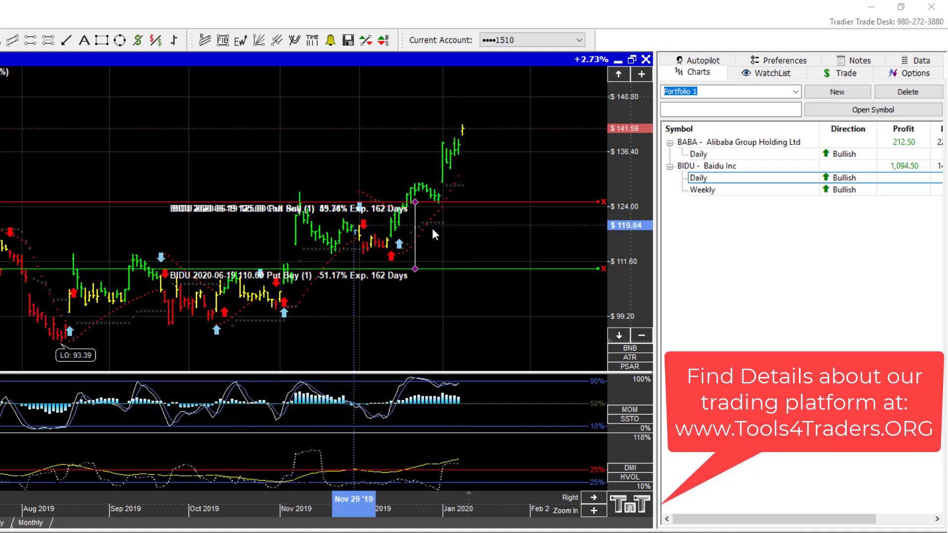
{"action": "mouse_move", "coordinate": [435, 262]}
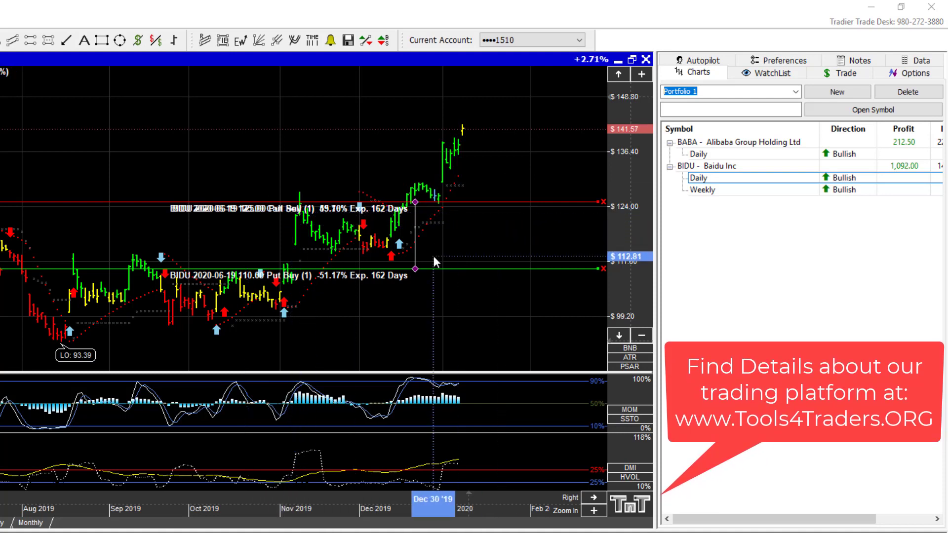
{"action": "mouse_move", "coordinate": [436, 233]}
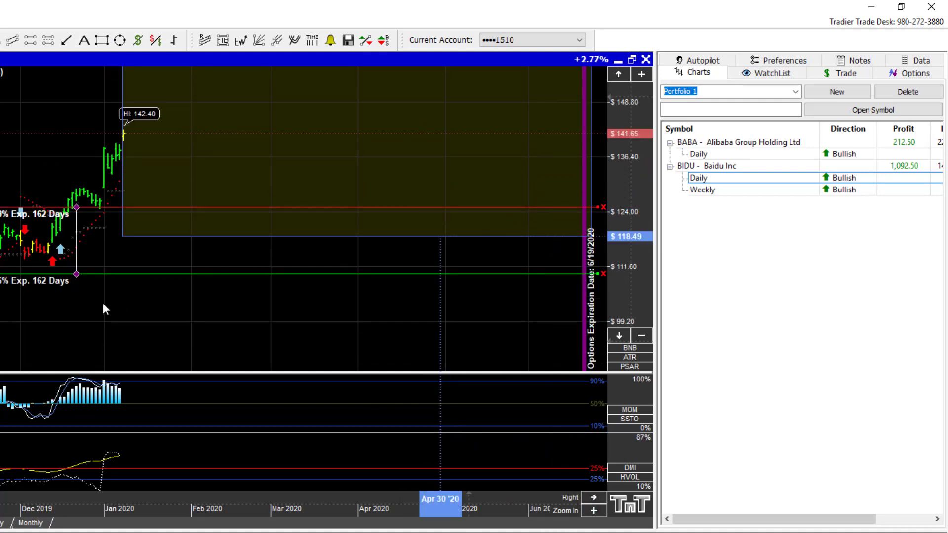
{"action": "mouse_move", "coordinate": [555, 200]}
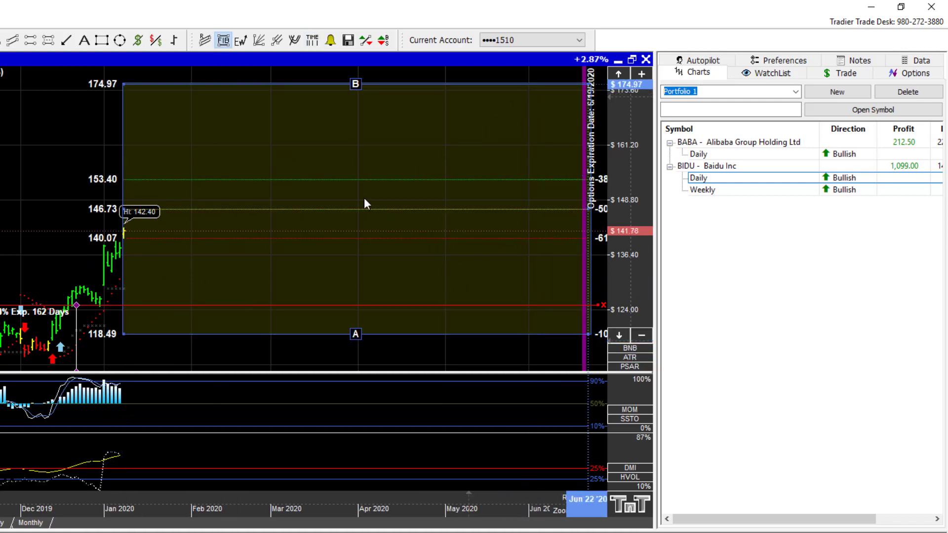
{"action": "mouse_move", "coordinate": [455, 179]}
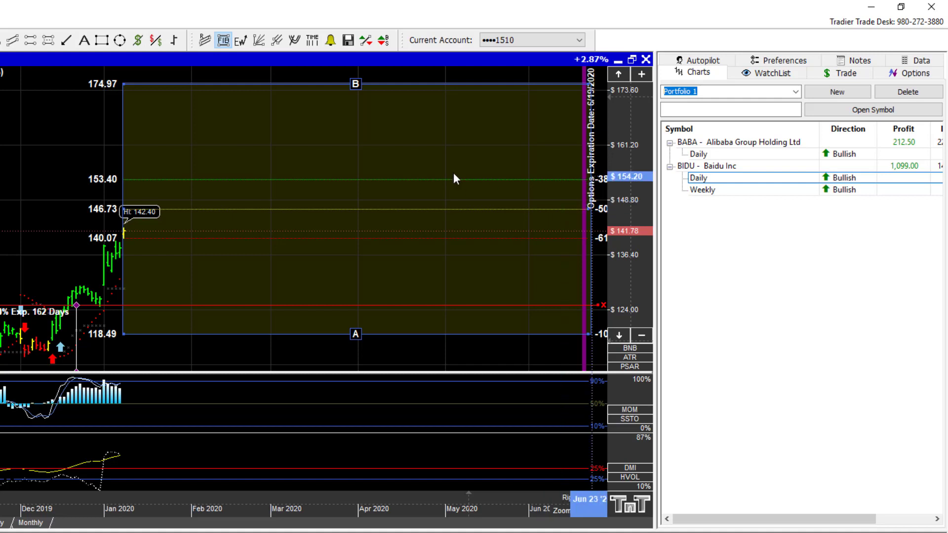
{"action": "mouse_move", "coordinate": [129, 241]}
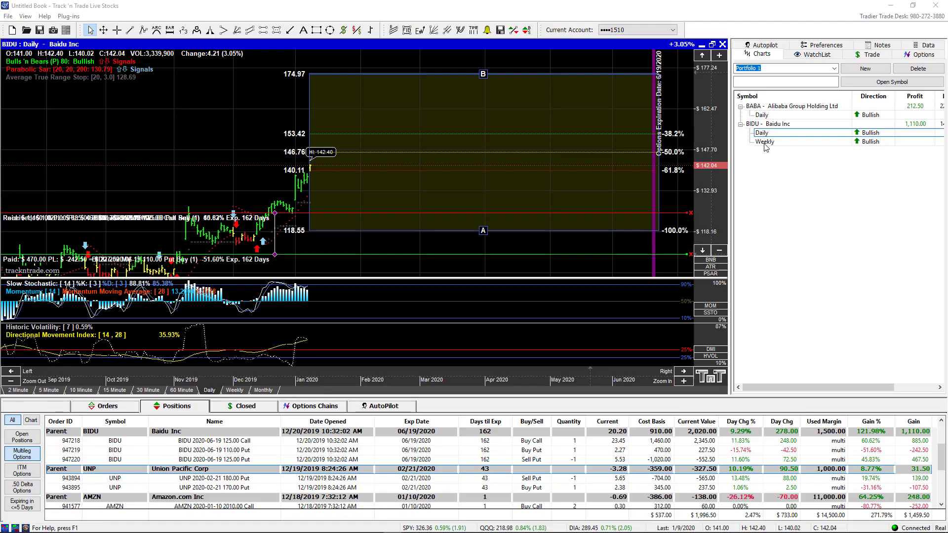
Step: Show BIDU's weekly chart with its Fibonacci retracement and ABC wave, returning after the daily view
{"action": "left_click", "coordinate": [765, 141]}
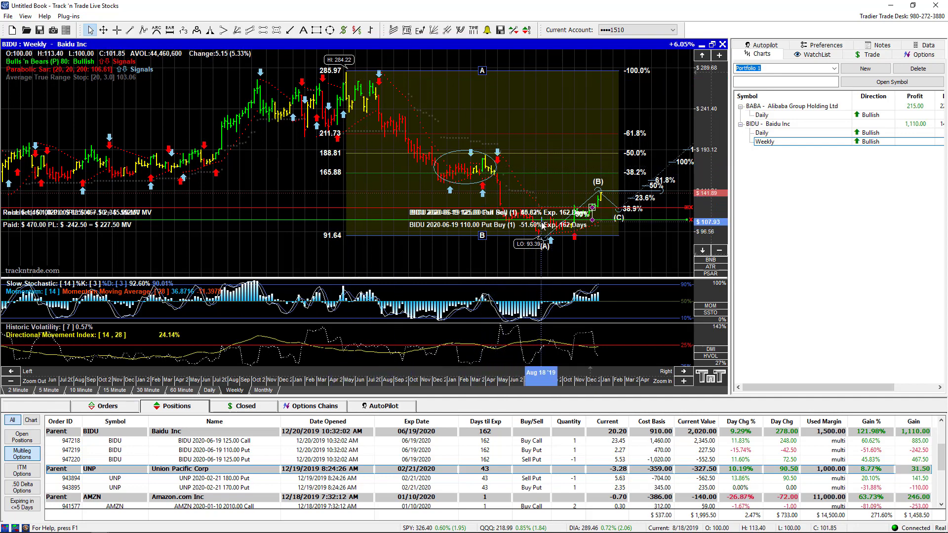
{"action": "mouse_move", "coordinate": [408, 140]}
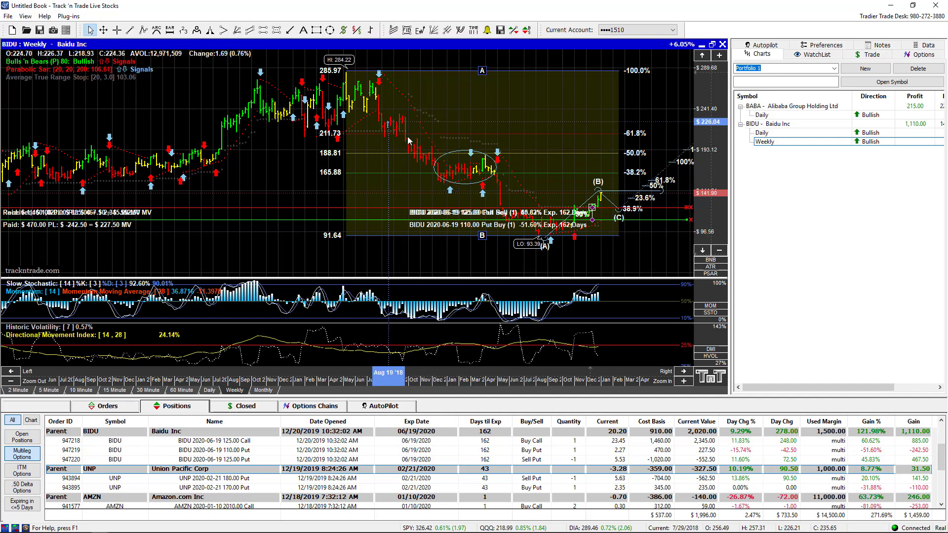
{"action": "mouse_move", "coordinate": [578, 229]}
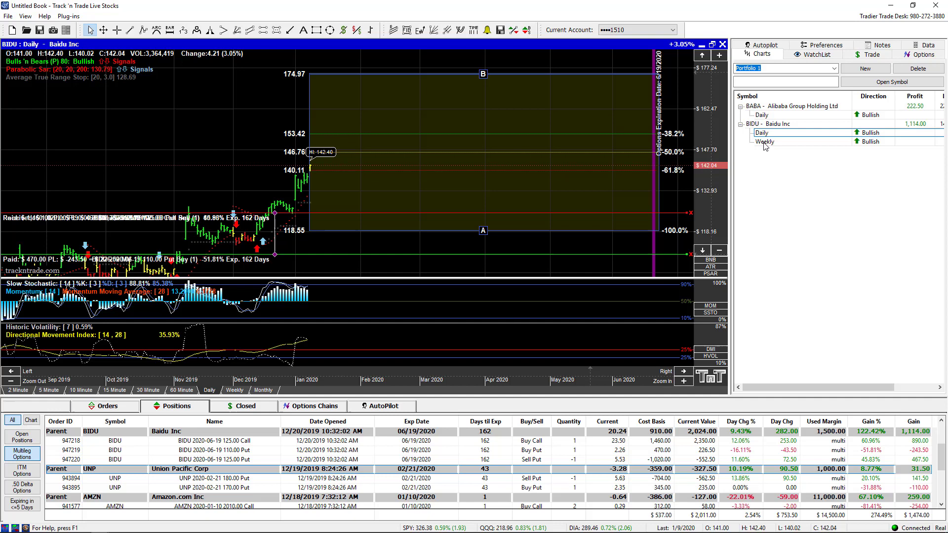
{"action": "left_click", "coordinate": [765, 141]}
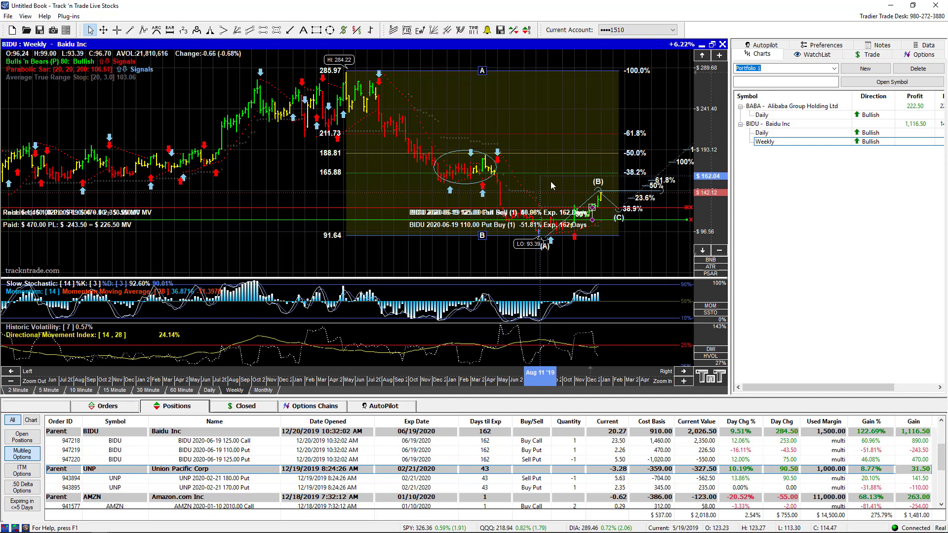
{"action": "mouse_move", "coordinate": [603, 195]}
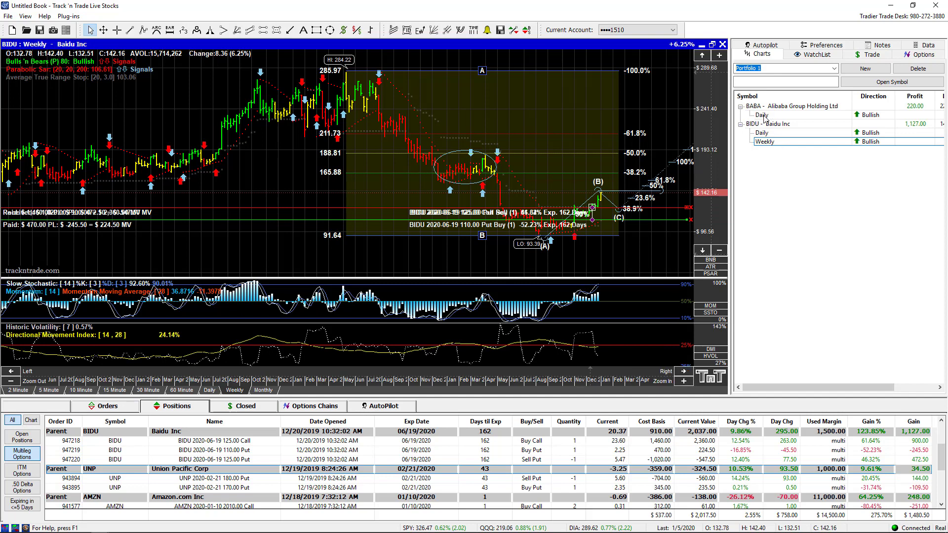
Step: Switch to Alibaba's daily chart showing its uptrend and the April 220 call trade
{"action": "left_click", "coordinate": [764, 114]}
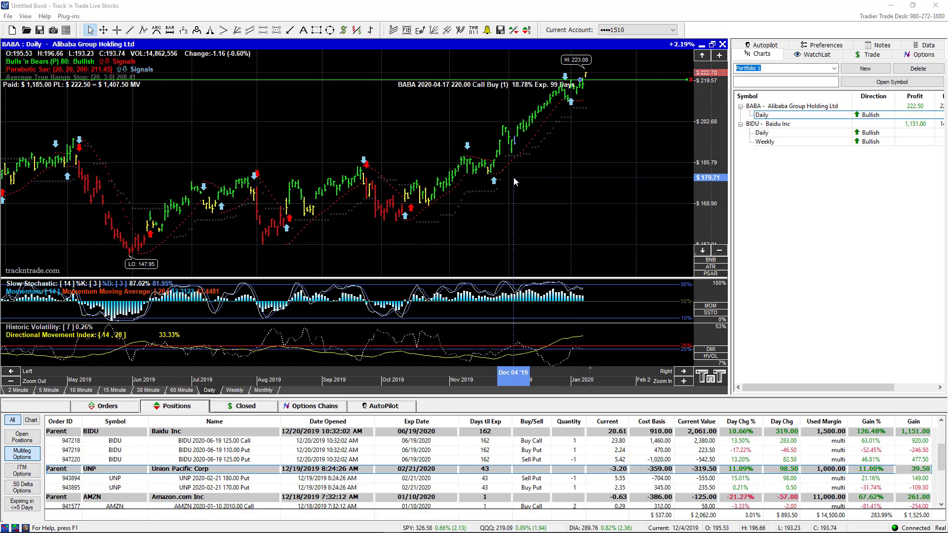
{"action": "mouse_move", "coordinate": [380, 180]}
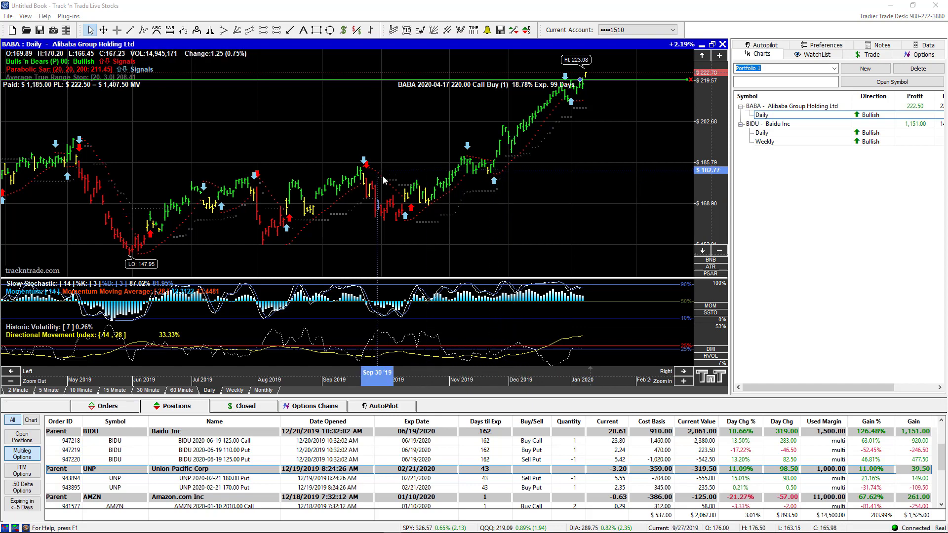
{"action": "mouse_move", "coordinate": [547, 143]}
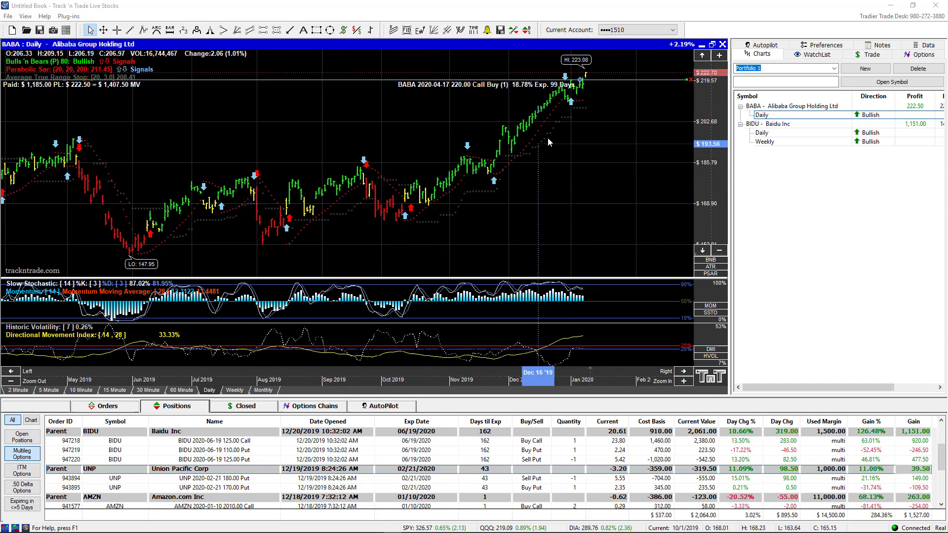
{"action": "mouse_move", "coordinate": [433, 201]}
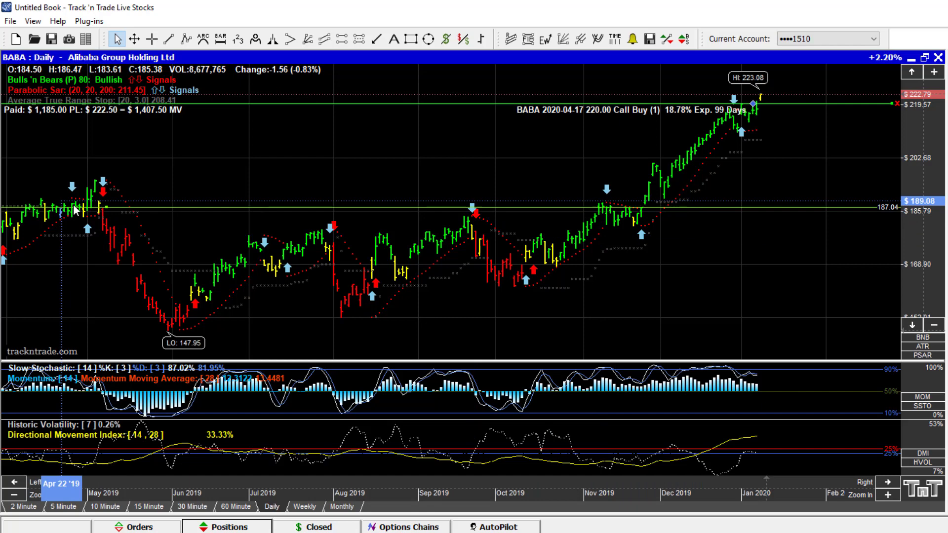
{"action": "mouse_move", "coordinate": [353, 238]}
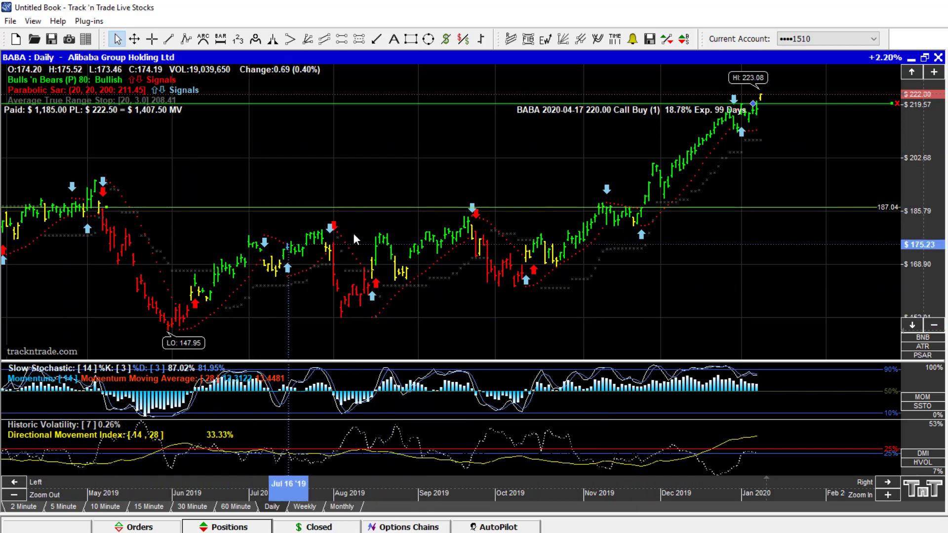
{"action": "mouse_move", "coordinate": [614, 246]}
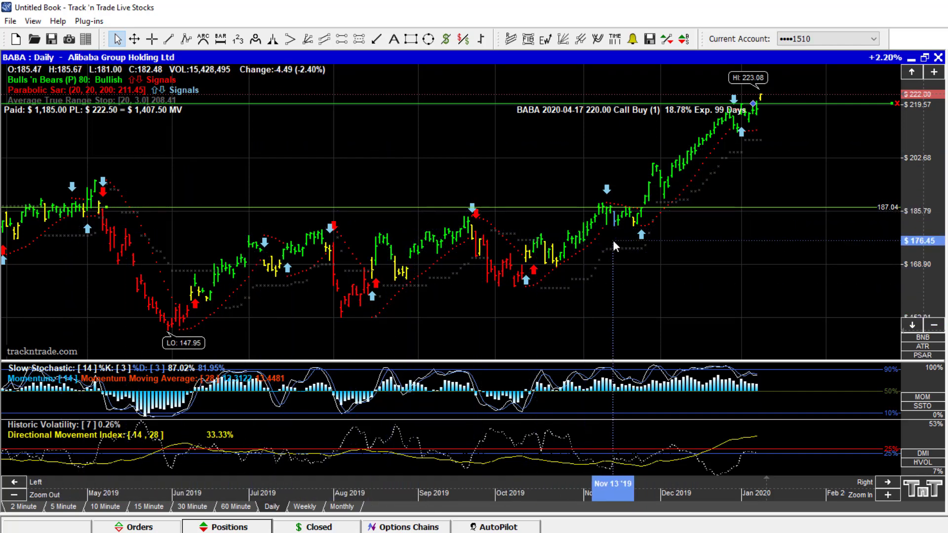
{"action": "mouse_move", "coordinate": [653, 228]}
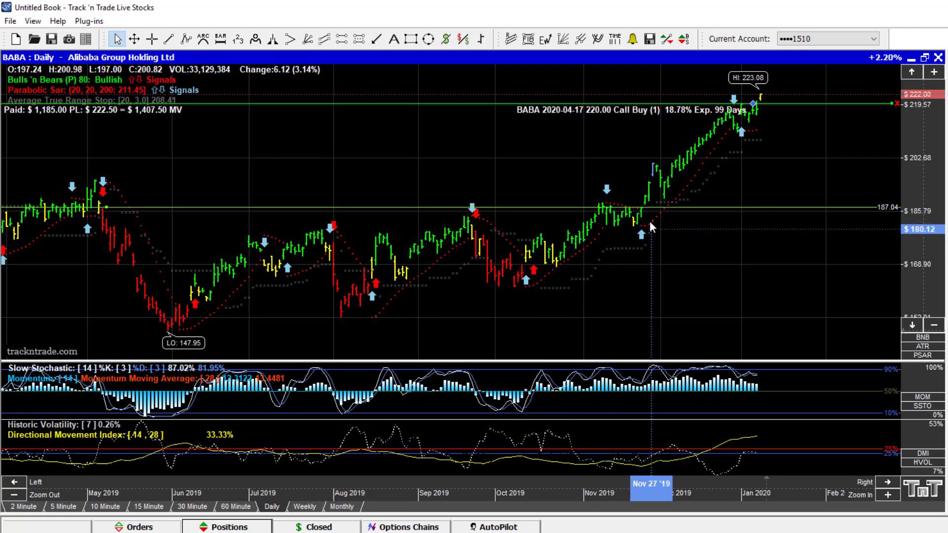
{"action": "mouse_move", "coordinate": [631, 222]}
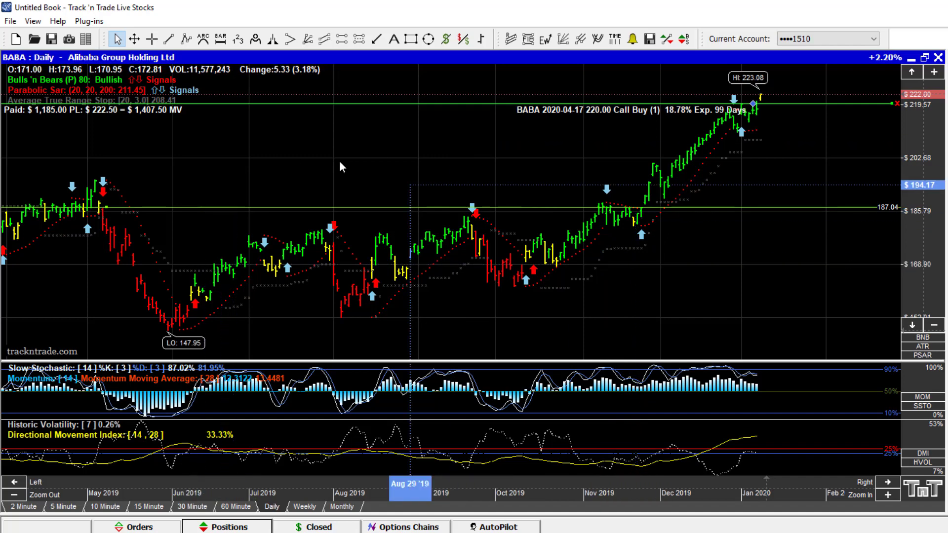
{"action": "mouse_move", "coordinate": [643, 216]}
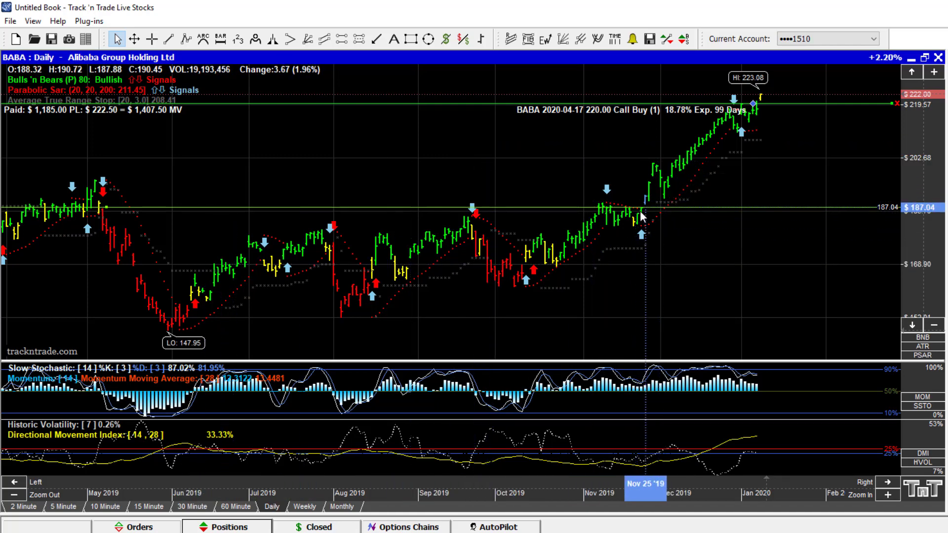
{"action": "mouse_move", "coordinate": [641, 210]}
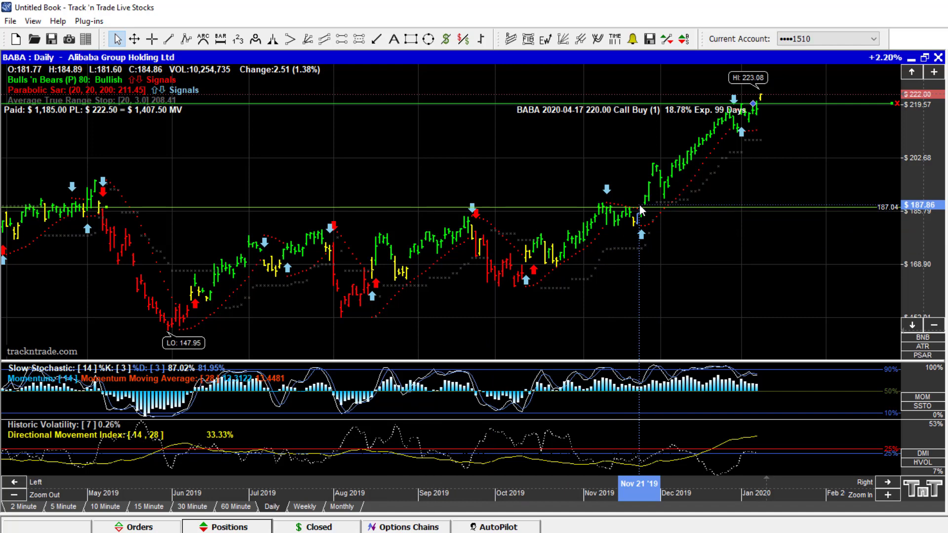
{"action": "mouse_move", "coordinate": [442, 140]}
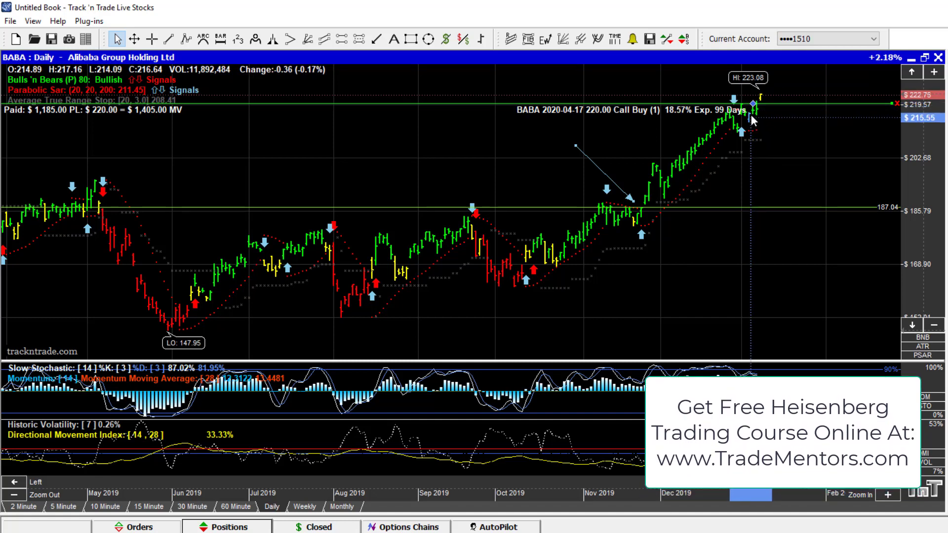
{"action": "mouse_move", "coordinate": [641, 214]}
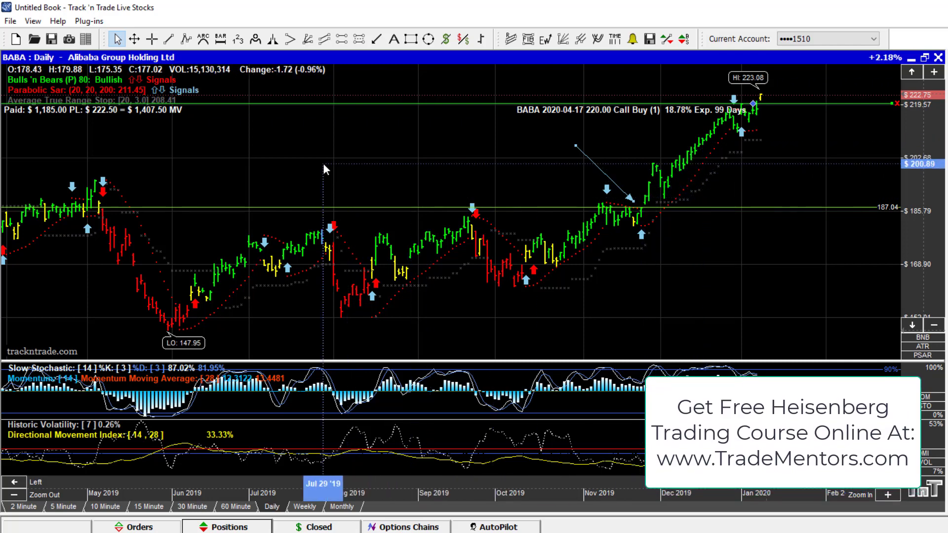
{"action": "mouse_move", "coordinate": [335, 164]}
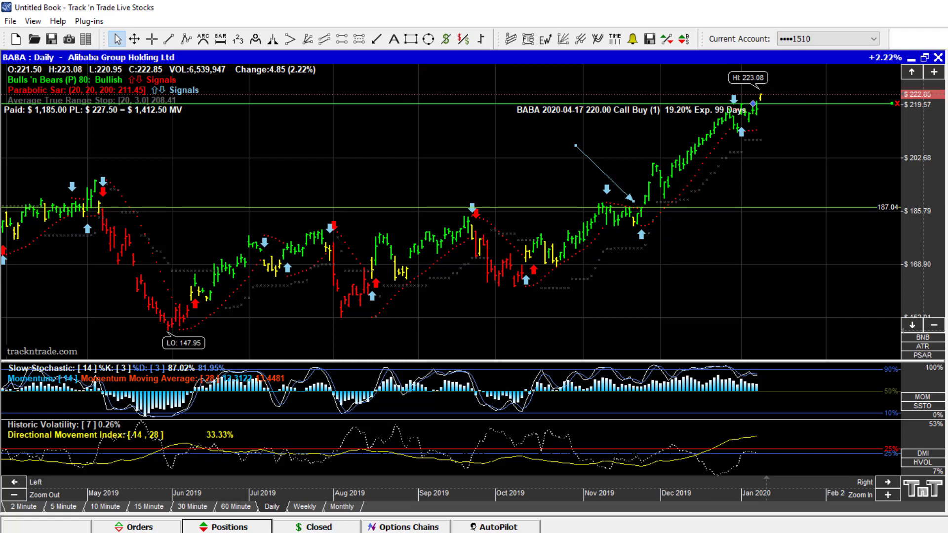
{"action": "mouse_move", "coordinate": [821, 125]}
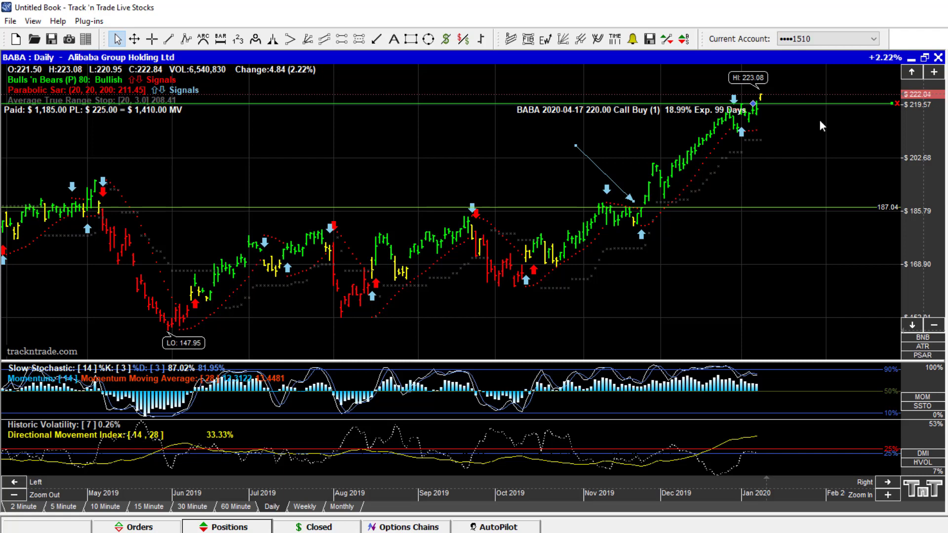
{"action": "mouse_move", "coordinate": [714, 287]}
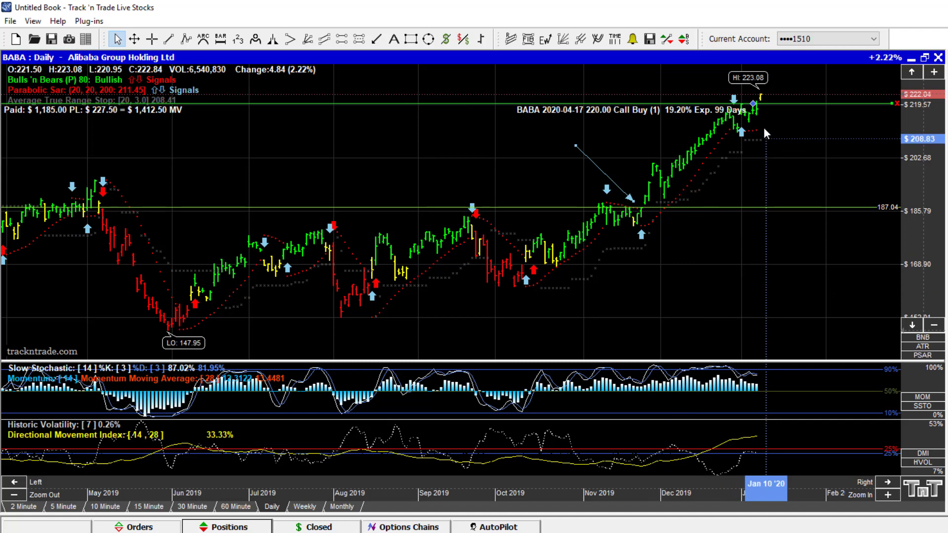
{"action": "mouse_move", "coordinate": [753, 109]}
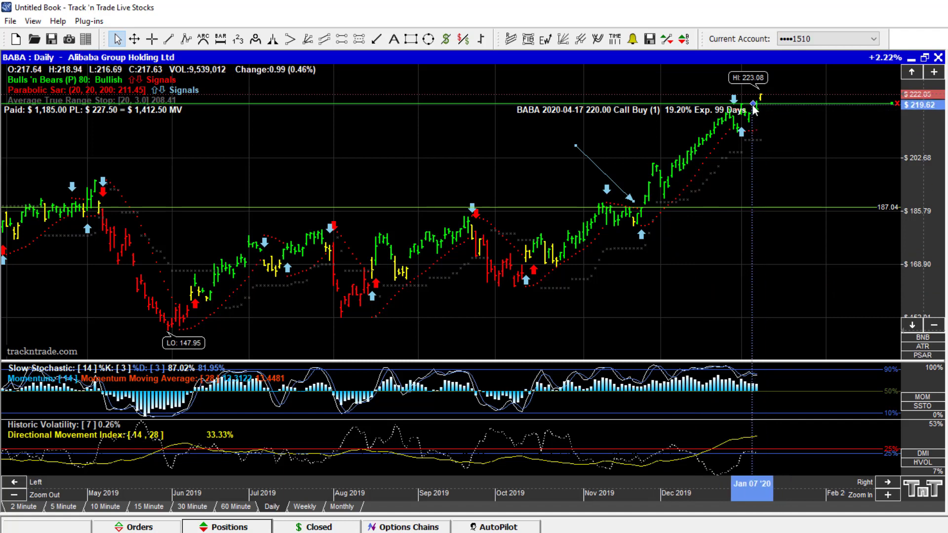
{"action": "mouse_move", "coordinate": [732, 120]}
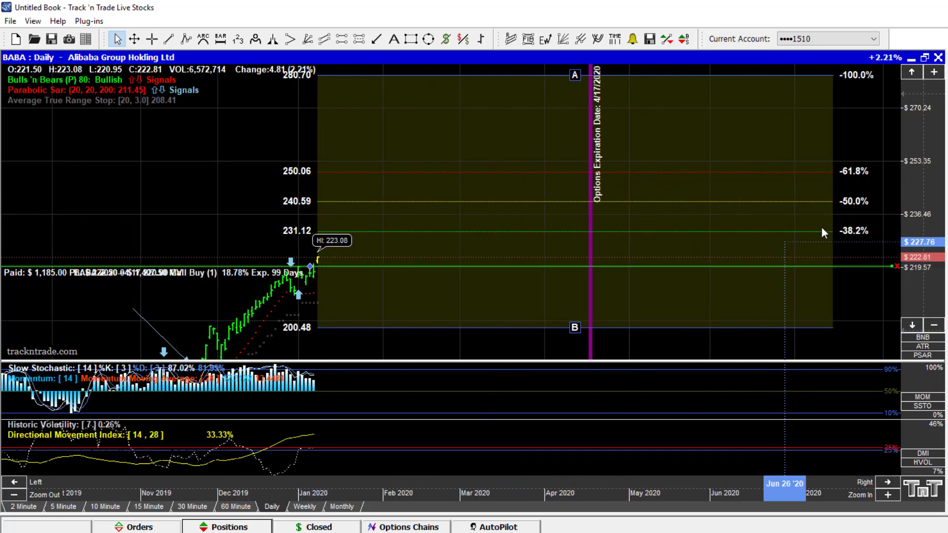
{"action": "mouse_move", "coordinate": [347, 237]}
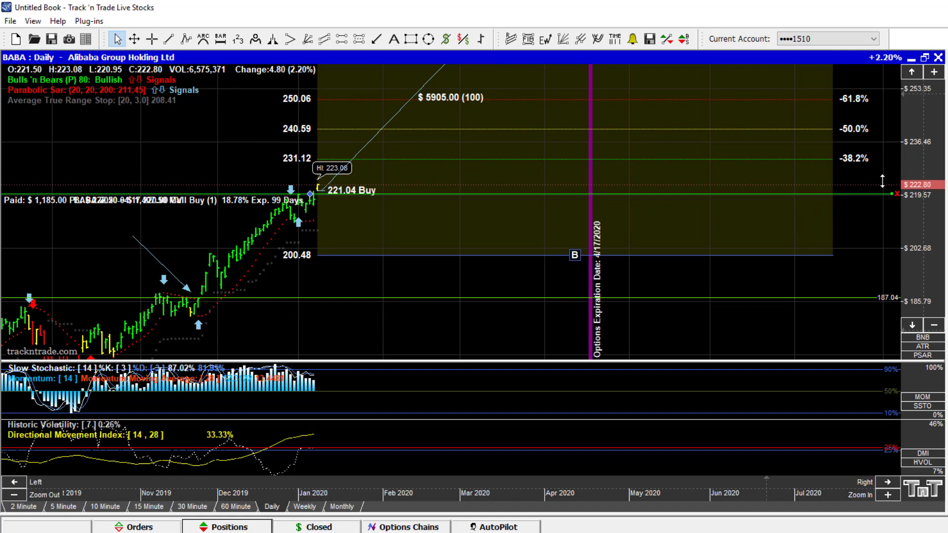
{"action": "mouse_move", "coordinate": [319, 235]}
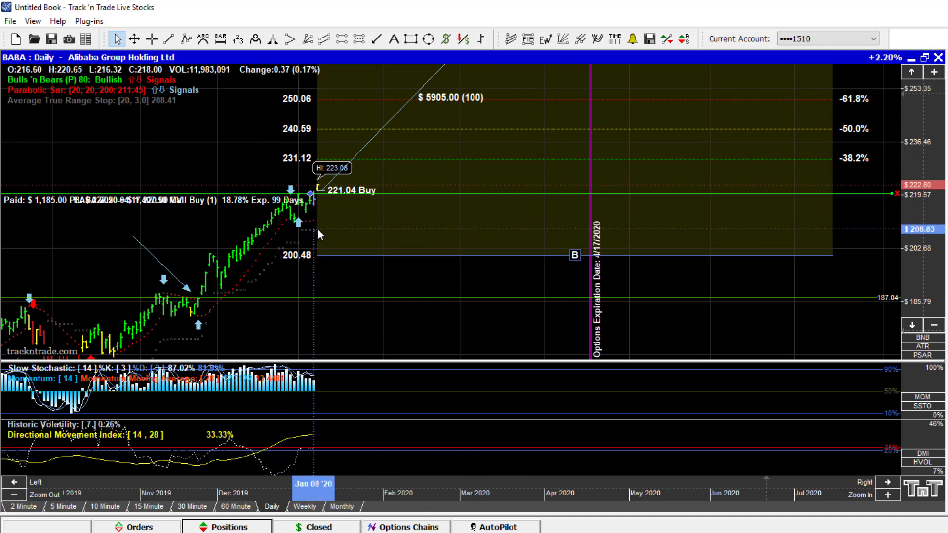
{"action": "mouse_move", "coordinate": [340, 231]}
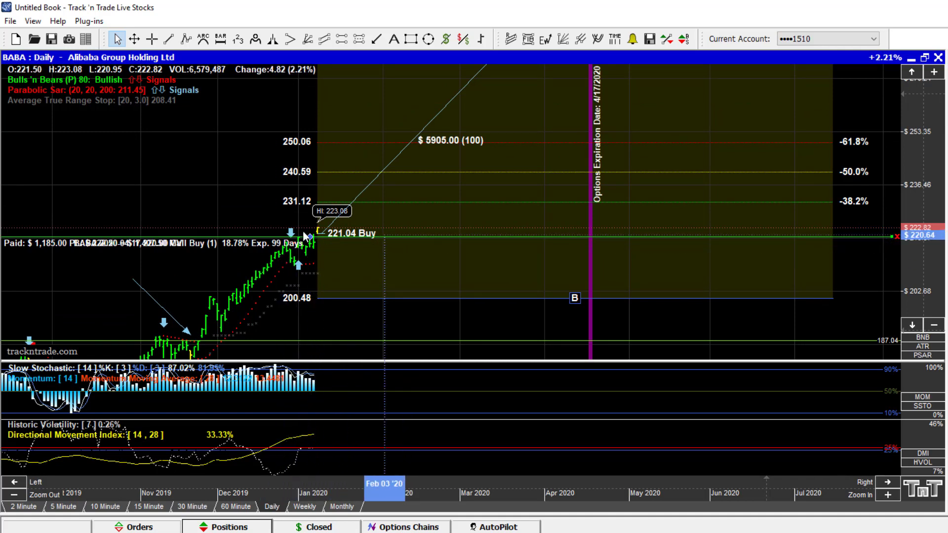
{"action": "mouse_move", "coordinate": [342, 170]}
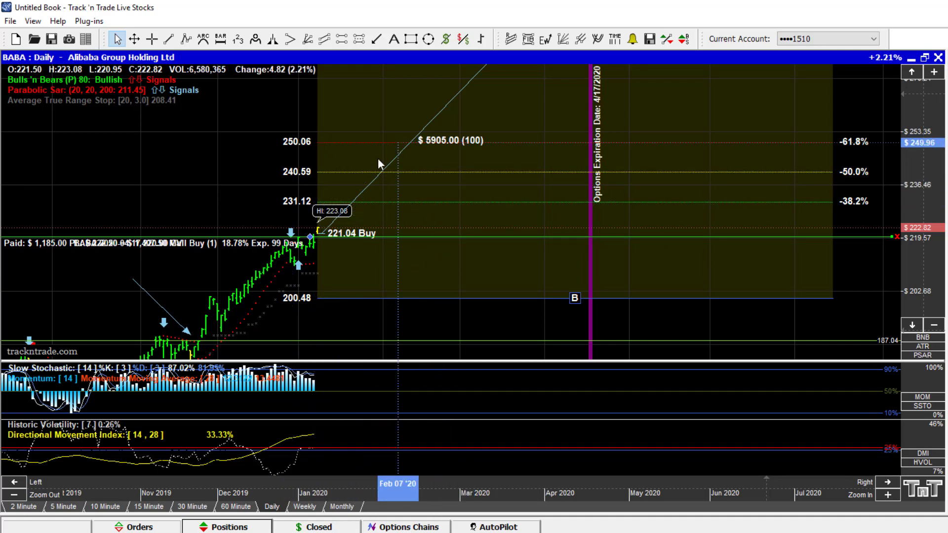
{"action": "mouse_move", "coordinate": [672, 226]}
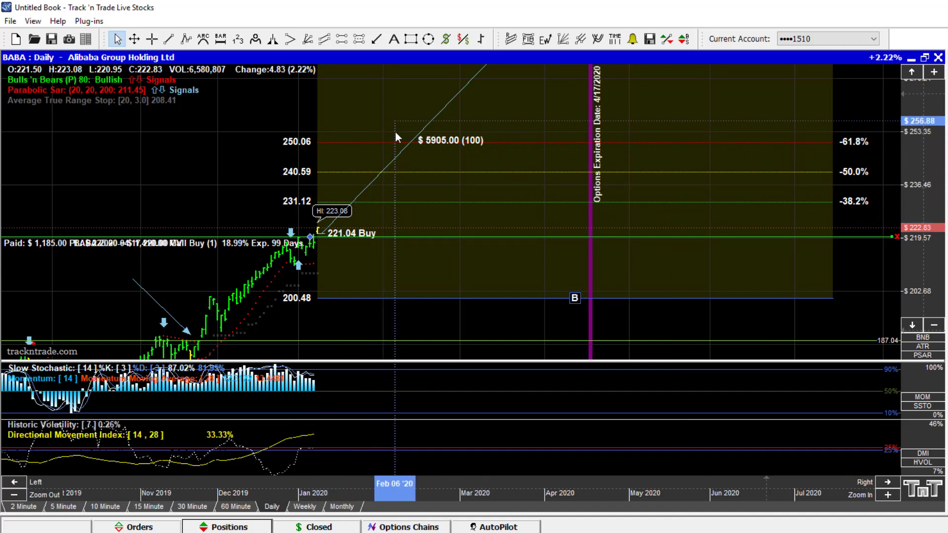
{"action": "mouse_move", "coordinate": [308, 241]}
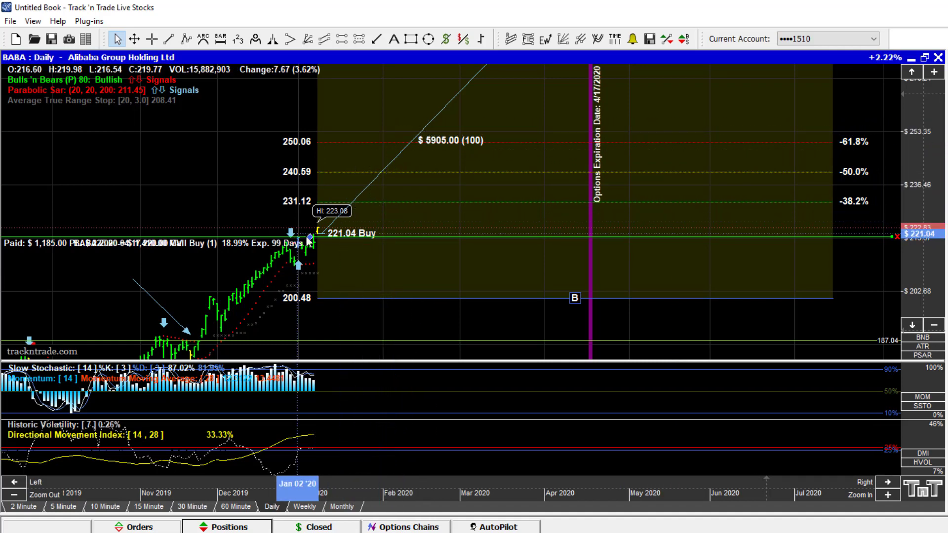
{"action": "mouse_move", "coordinate": [399, 209]}
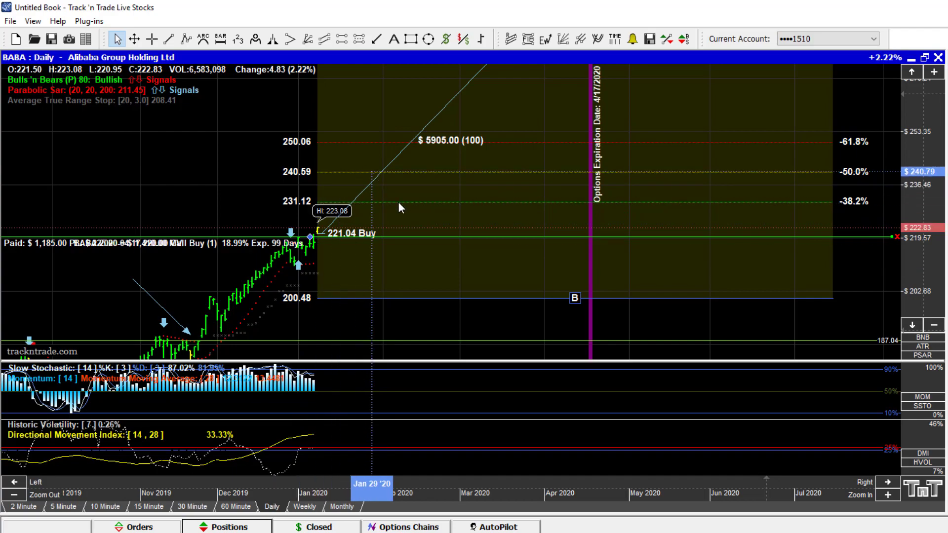